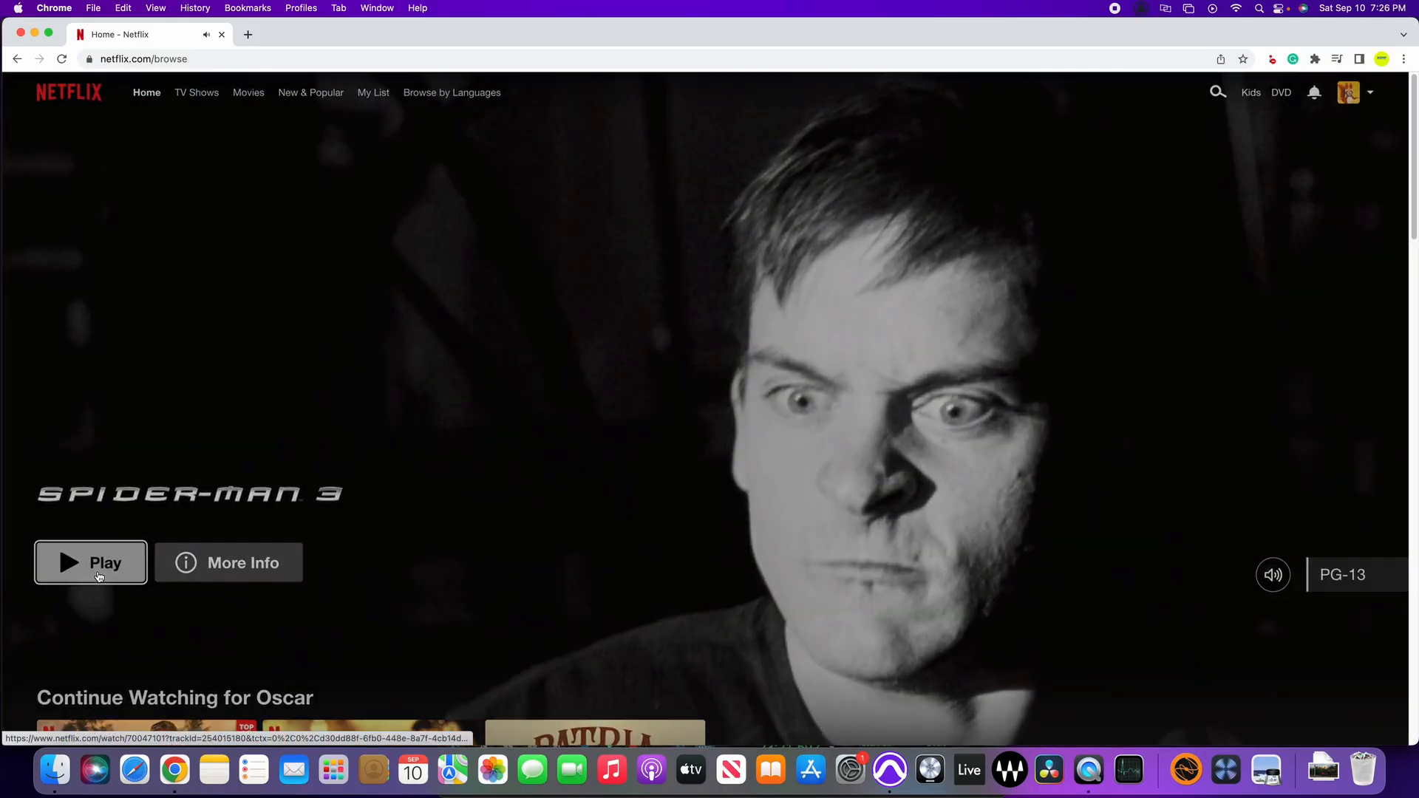
Play Spider-Man 3, which shows only a black screen, and glance at the browser's application options
click(90, 561)
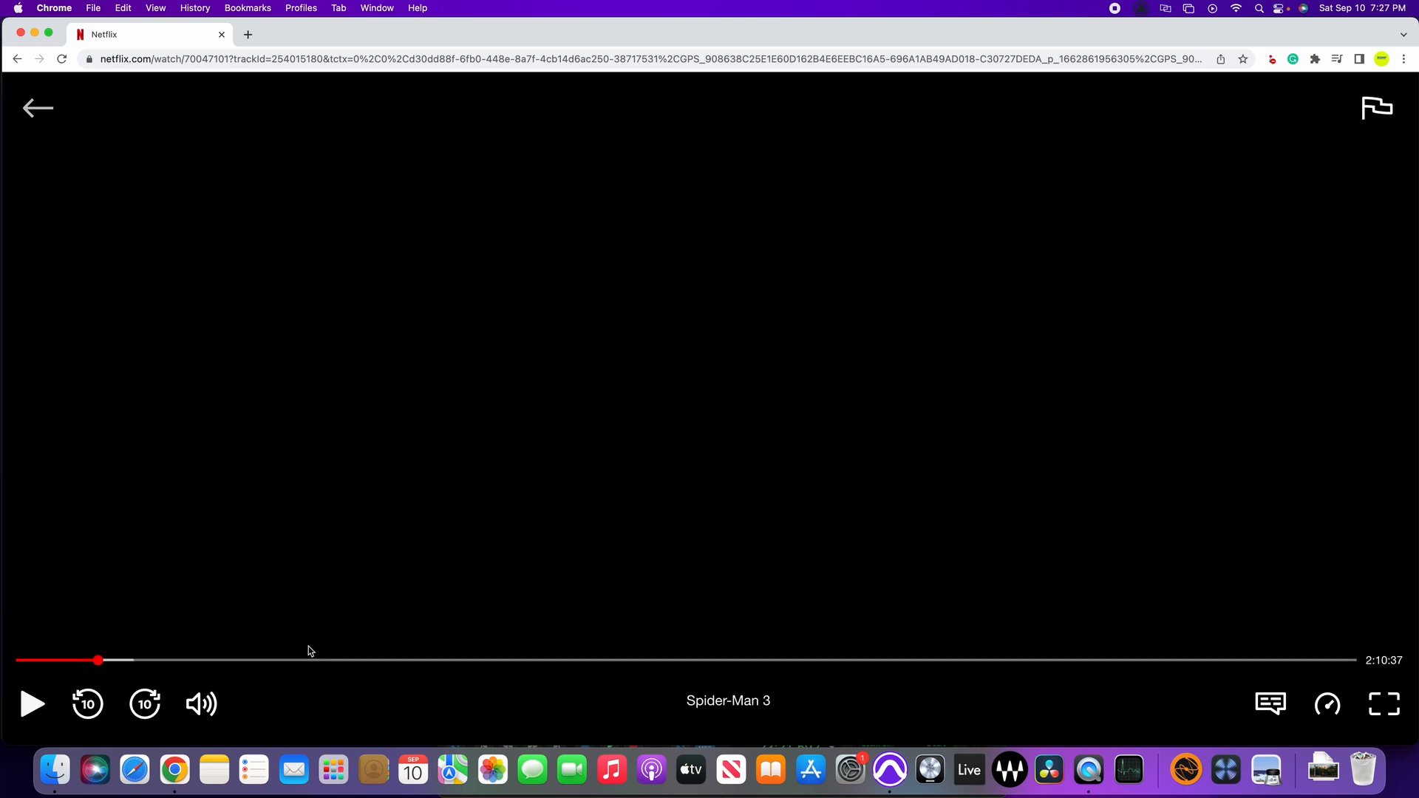
click(53, 7)
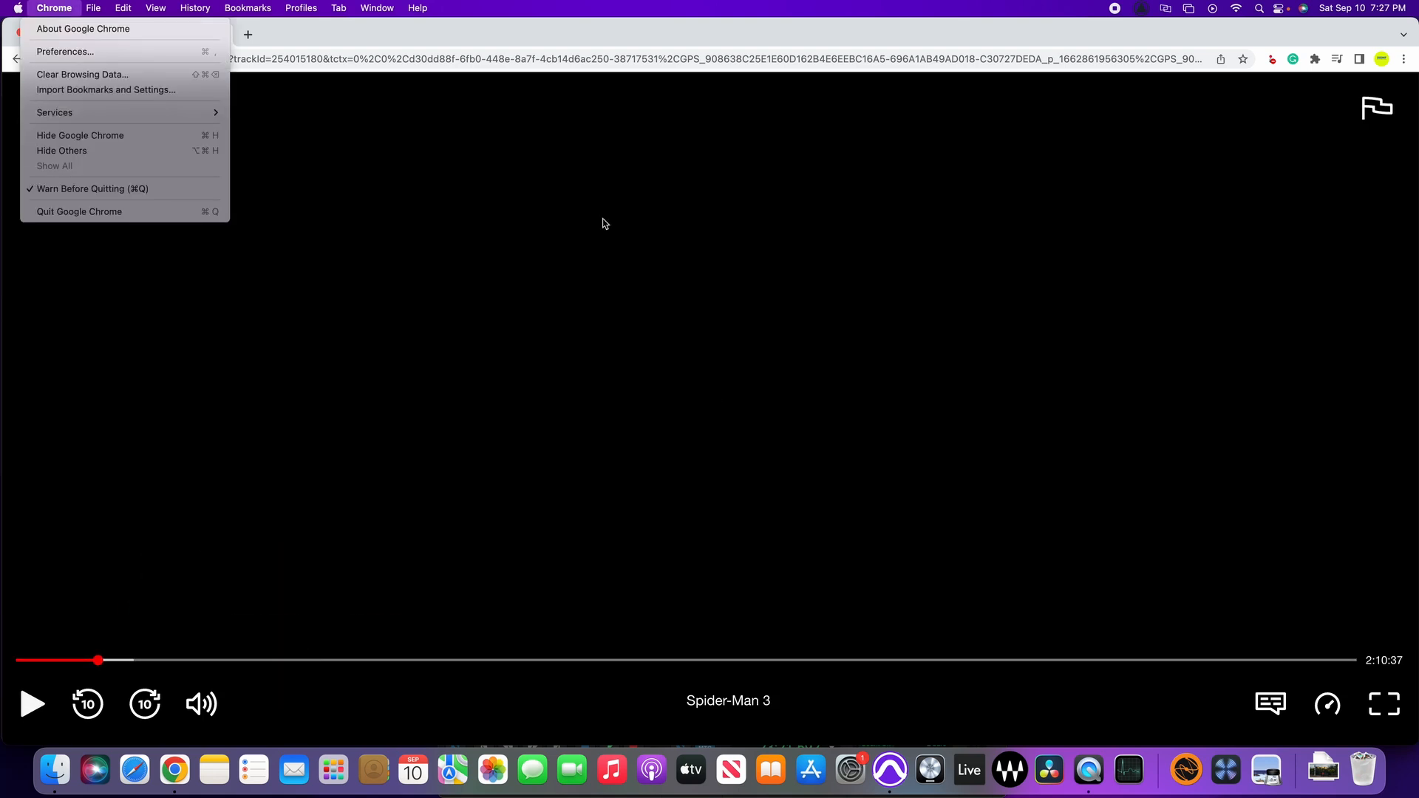
click(376, 9)
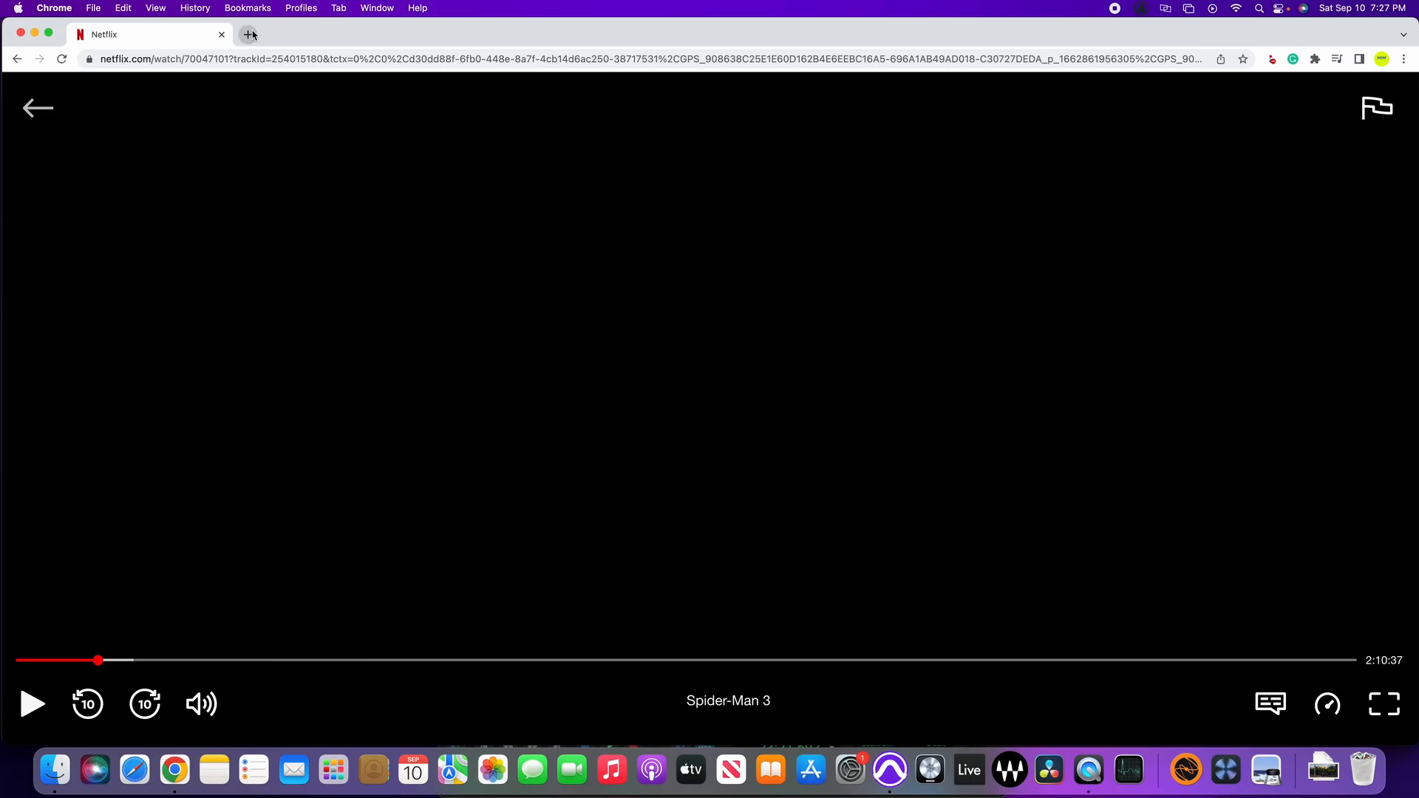
In a new tab's Chrome settings, search 'ha' to reach the hardware acceleration toggle and switch it off
click(252, 34)
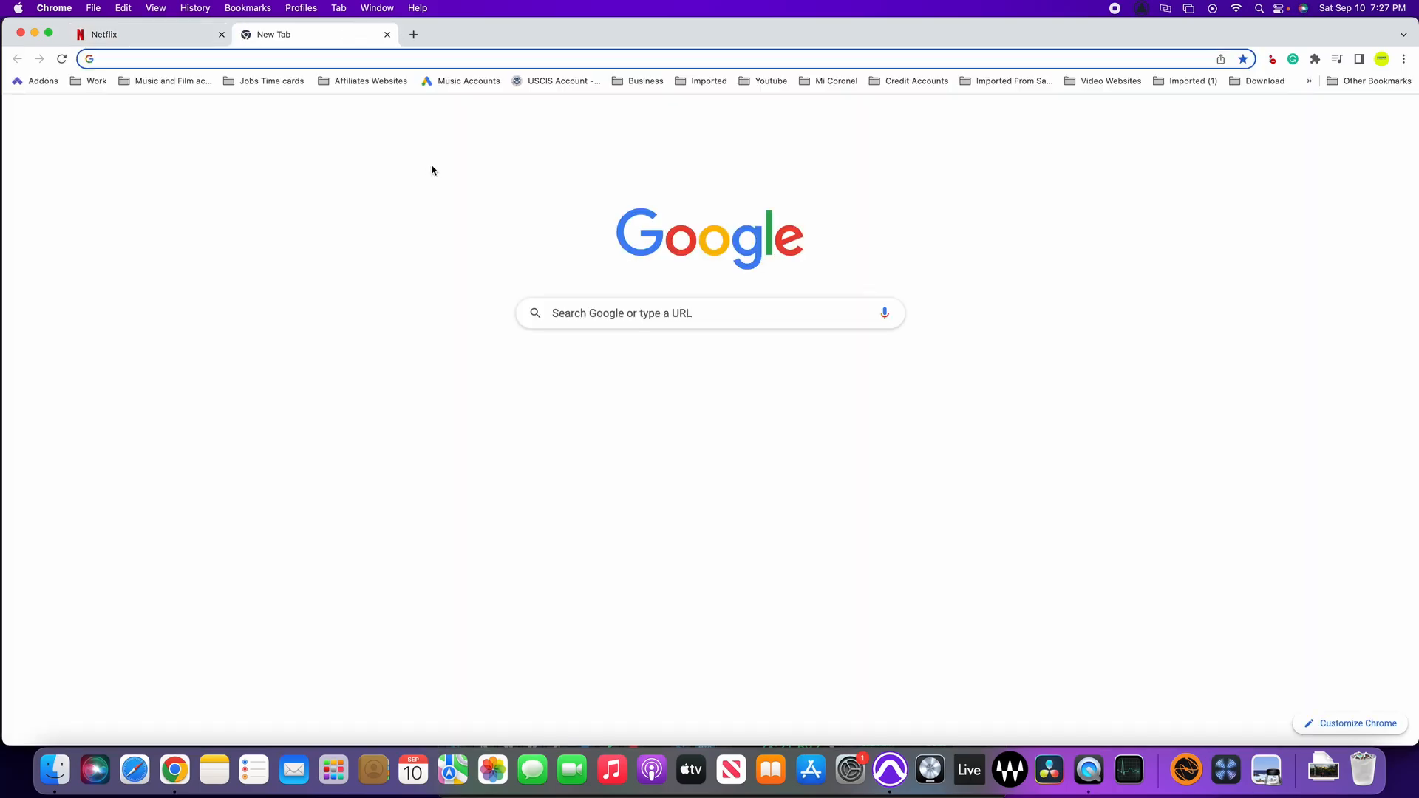
click(1404, 58)
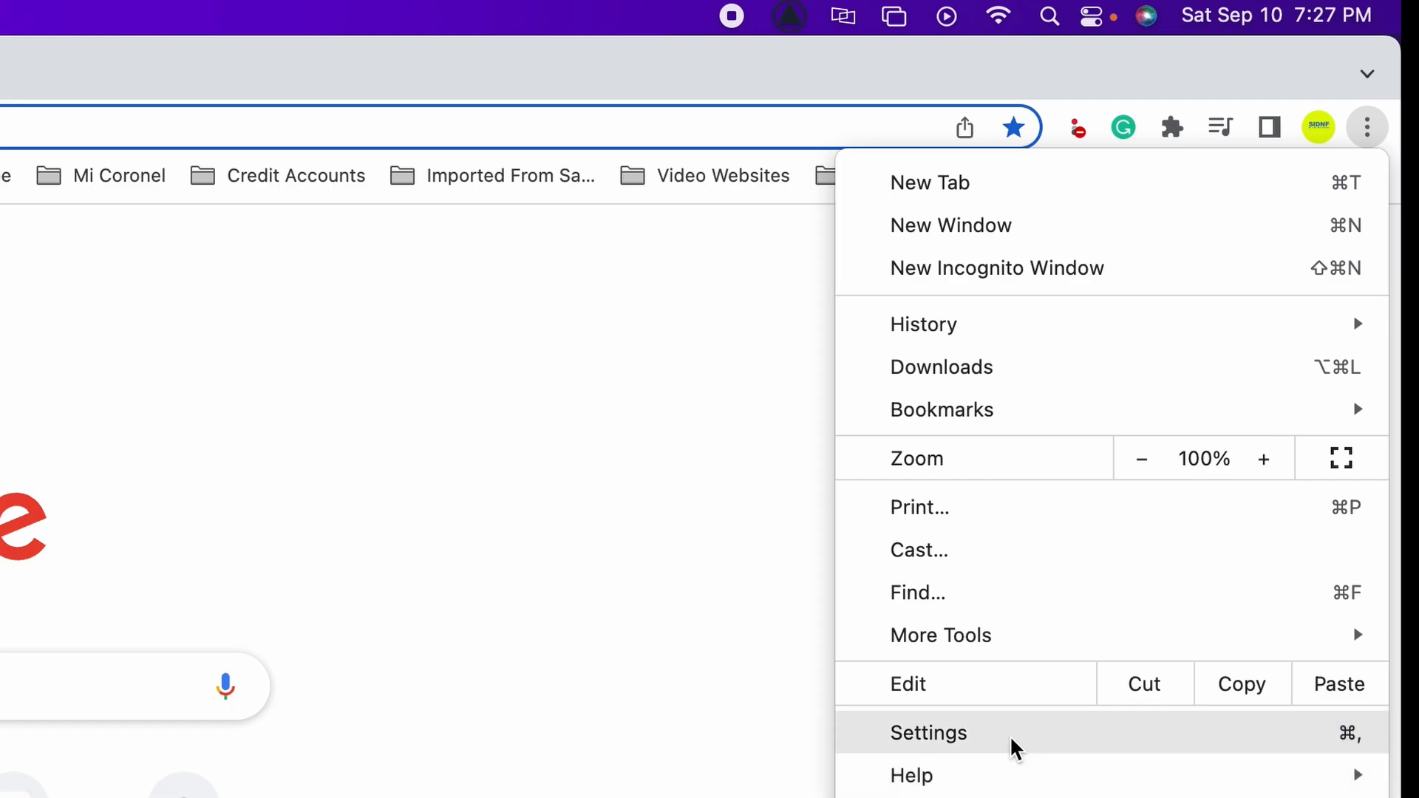
click(928, 733)
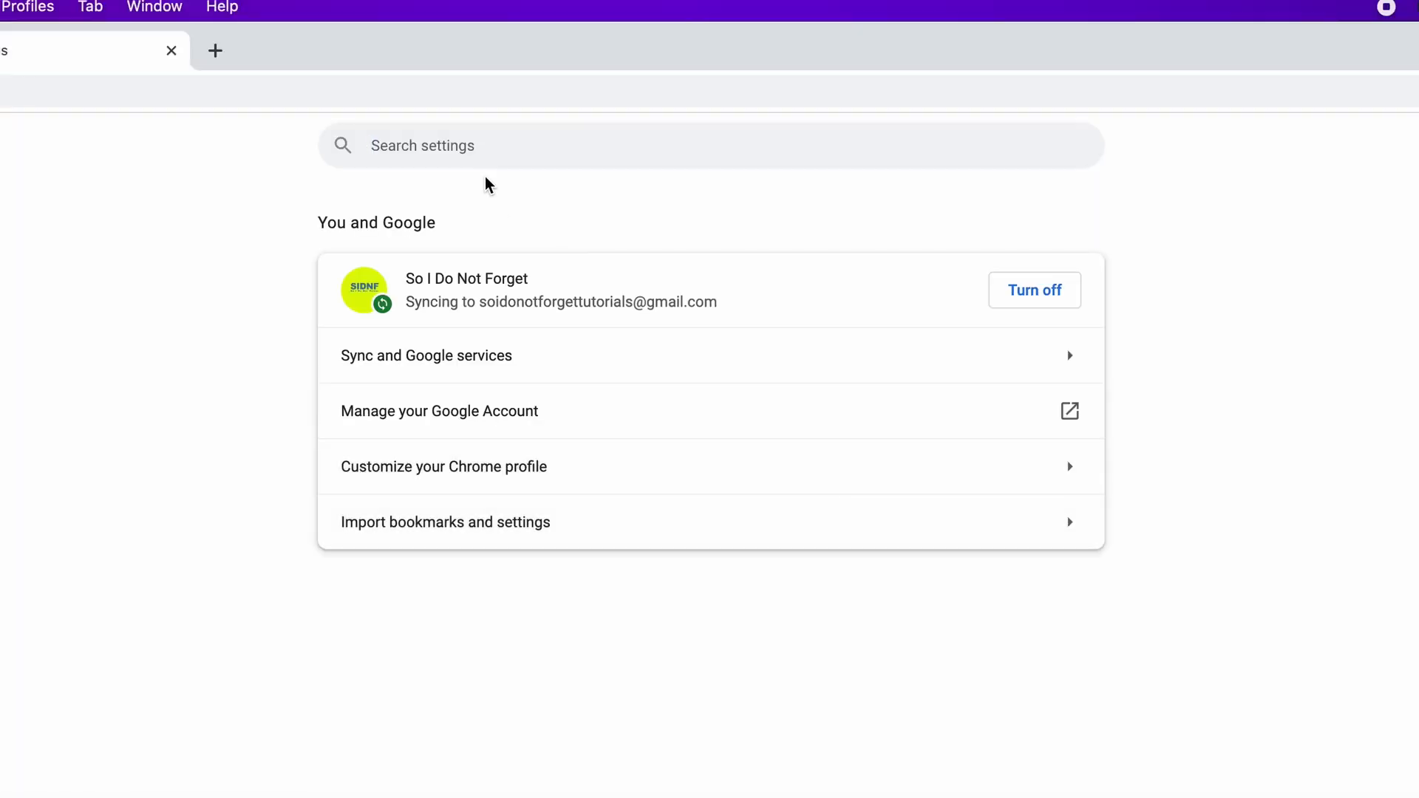
text(hardware)
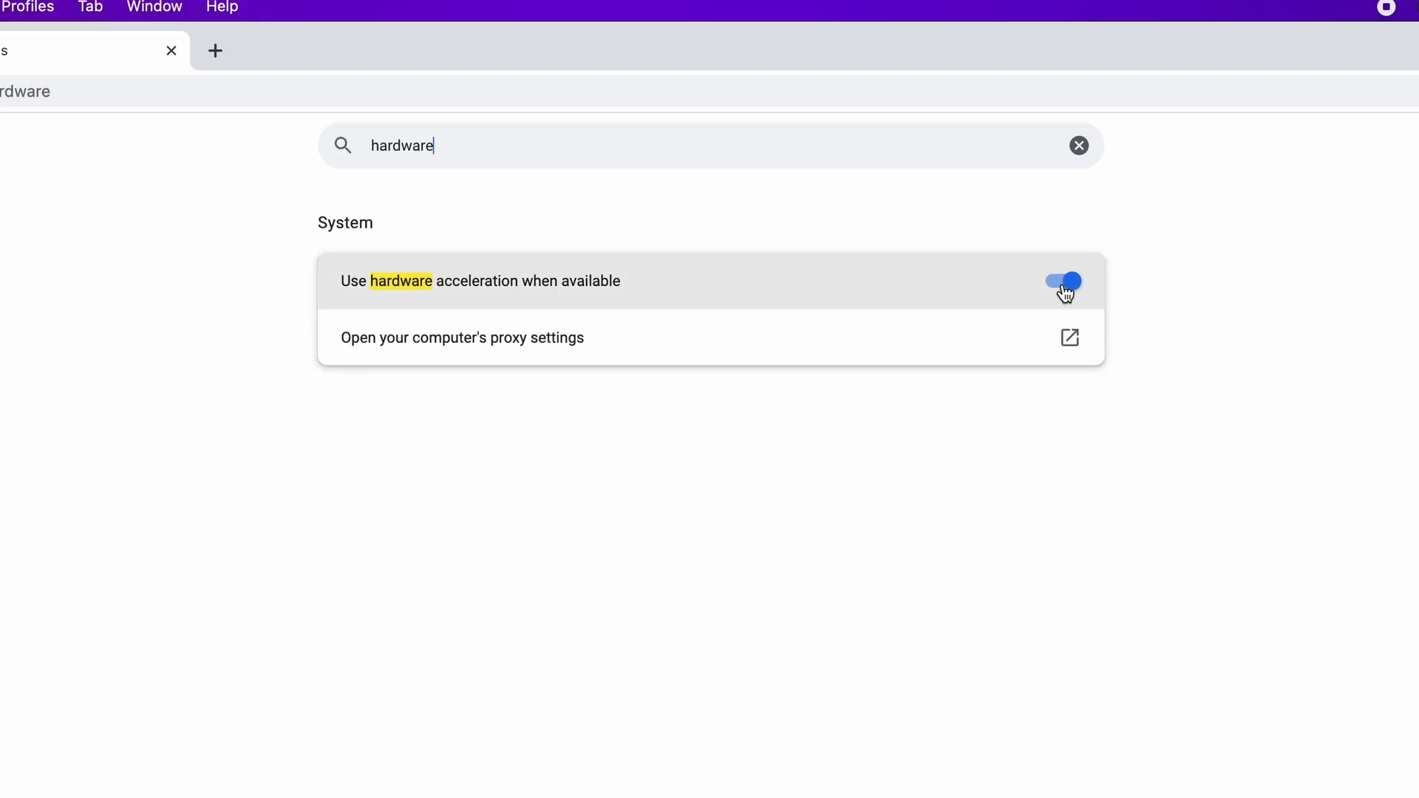
click(1062, 281)
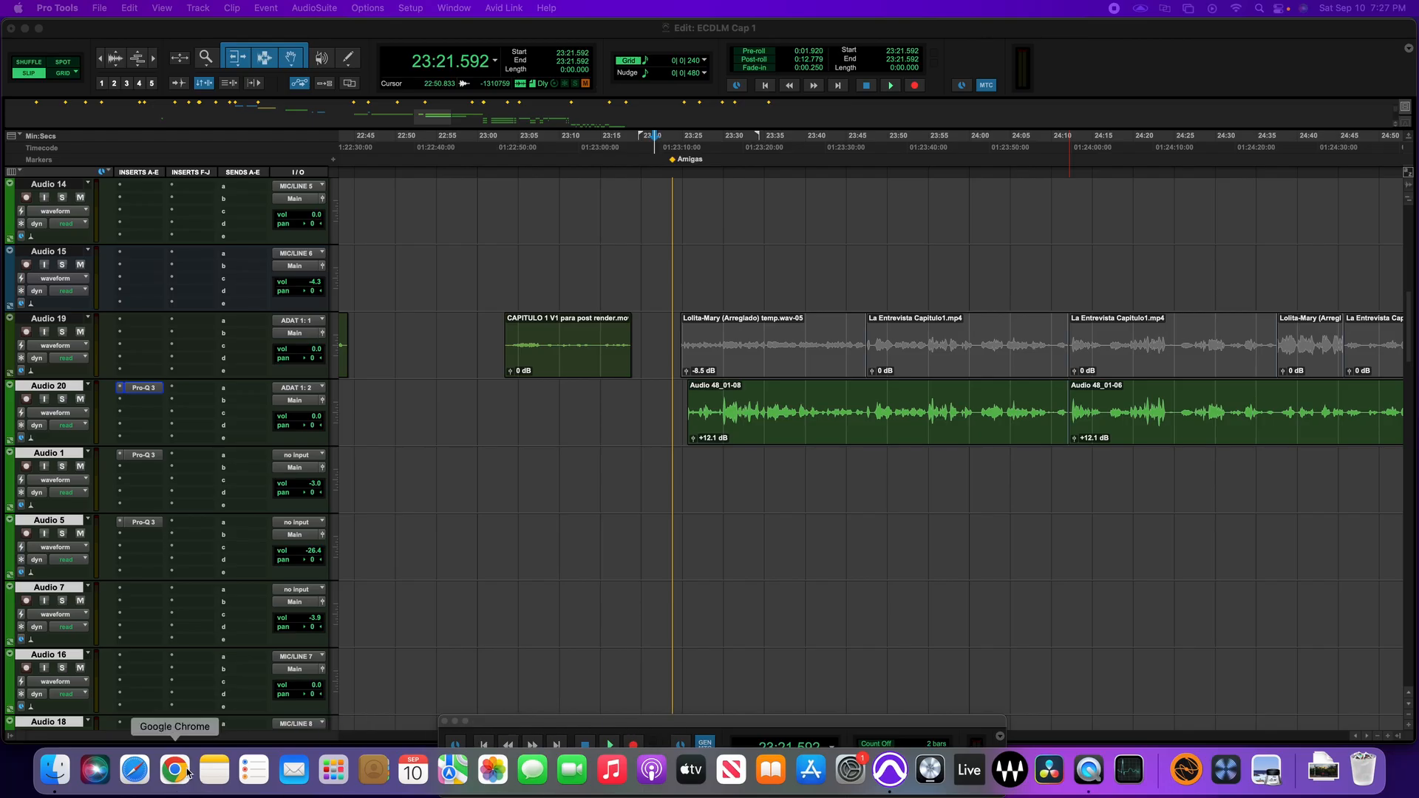
Relaunch Chrome and enter 'netflix' in the address bar of the fresh tab
click(174, 770)
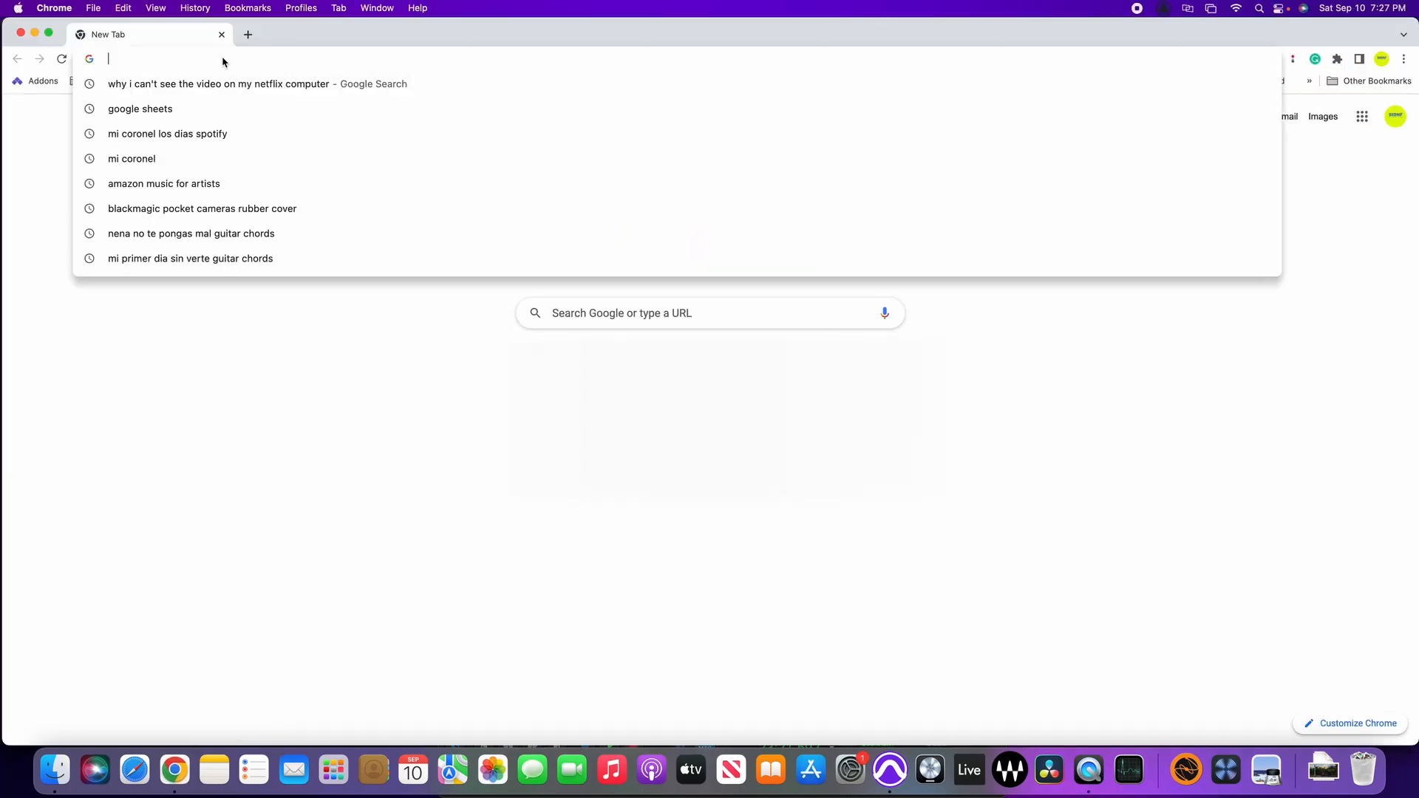
text(netflix.com)
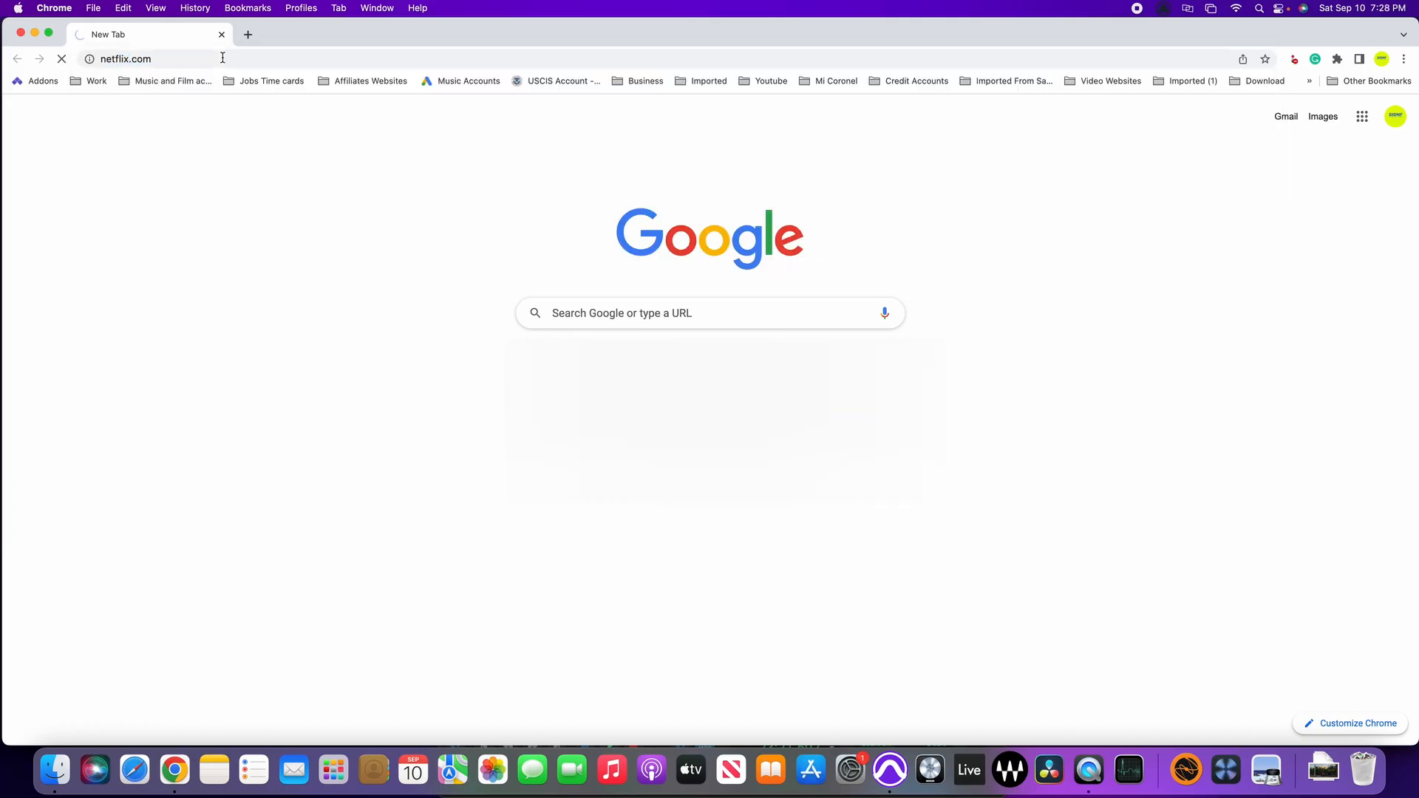
Load netflix.com and play Spider-Man 3 again, now with the picture visible
key(Enter)
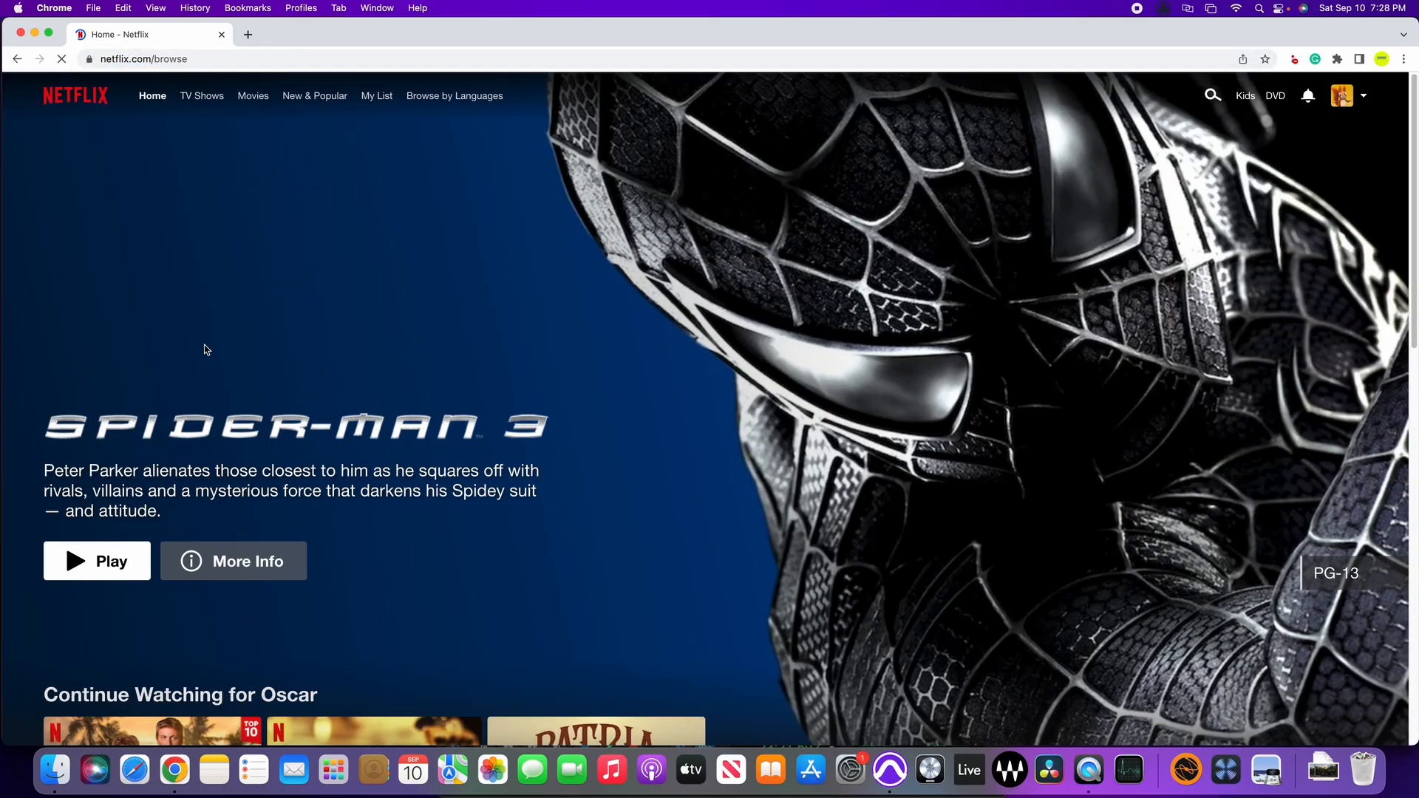
mouse_move(110, 566)
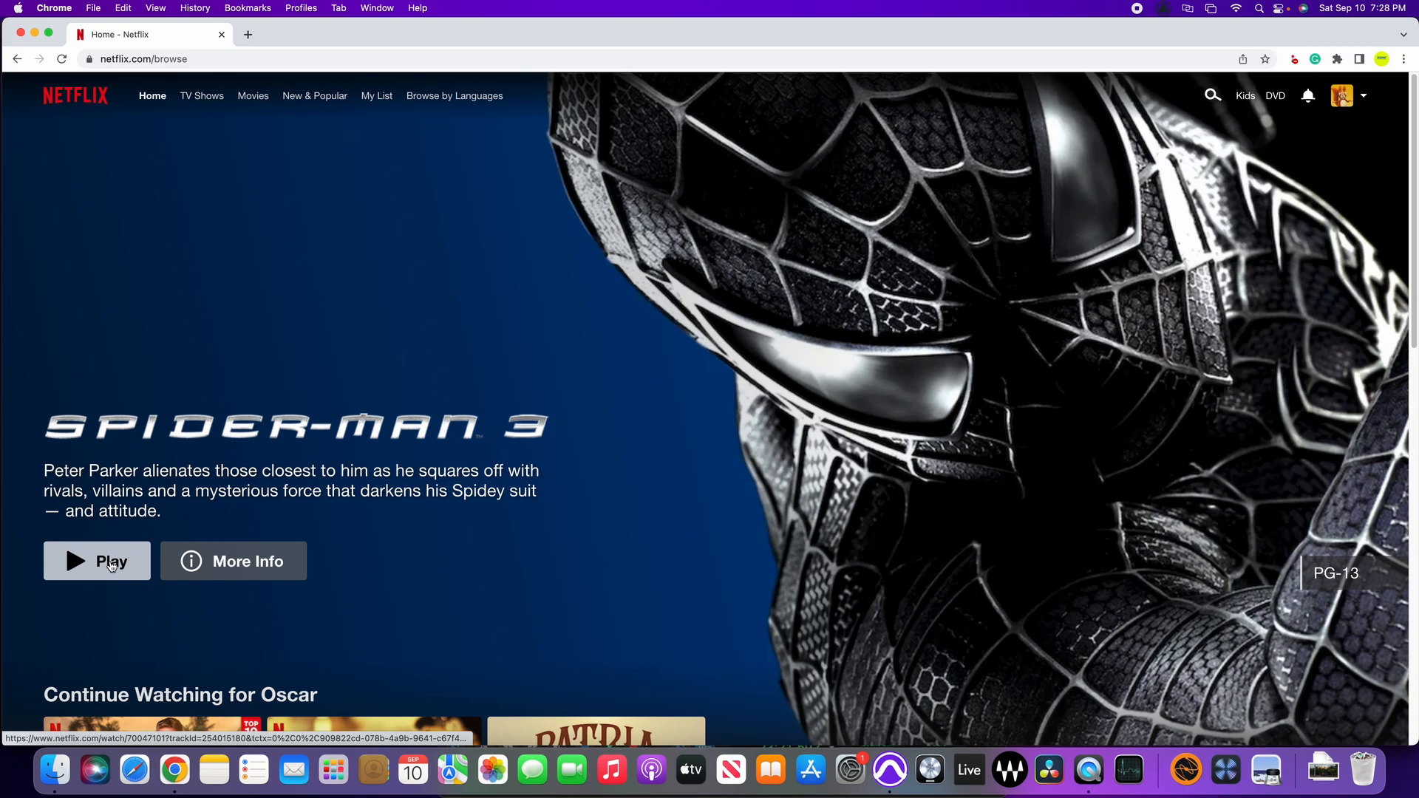
click(97, 561)
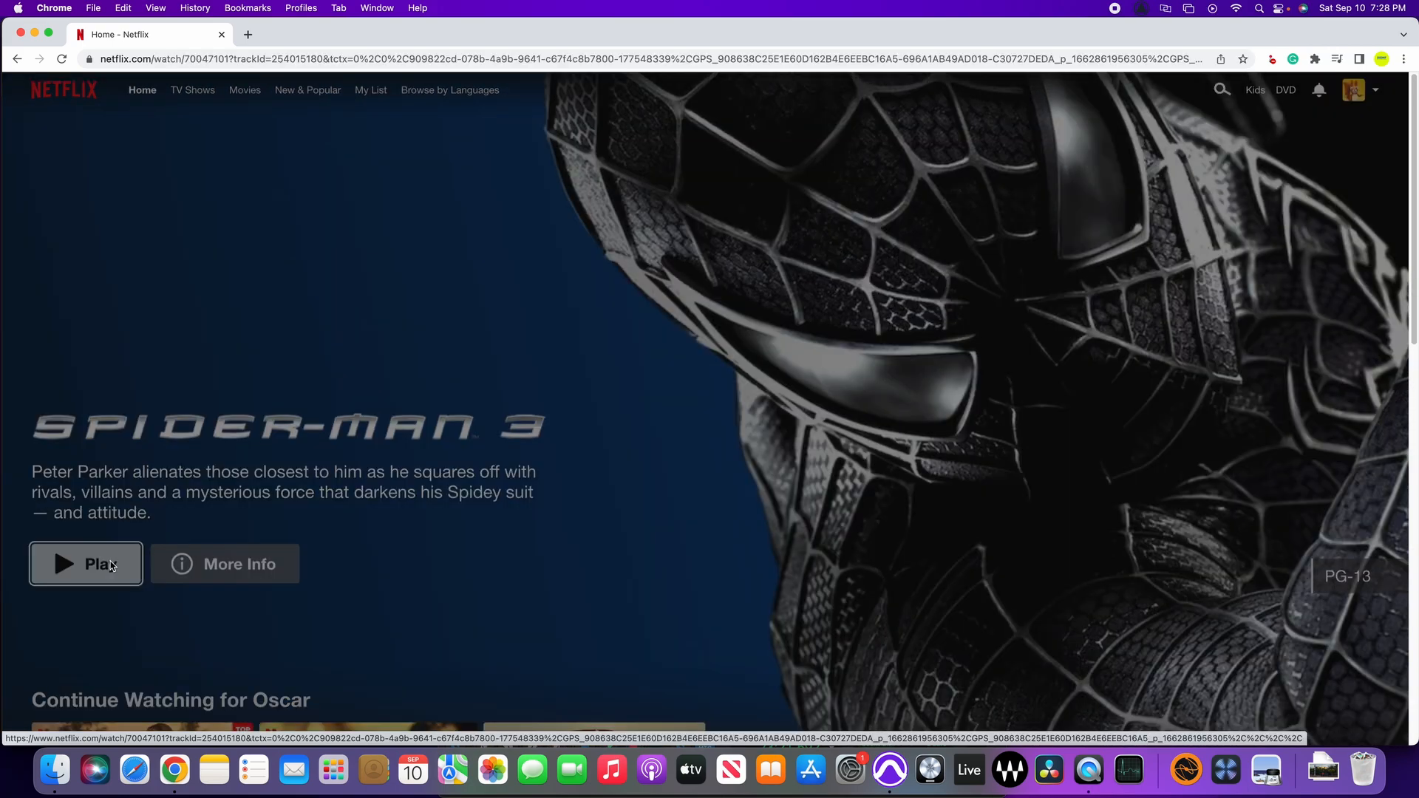
click(86, 564)
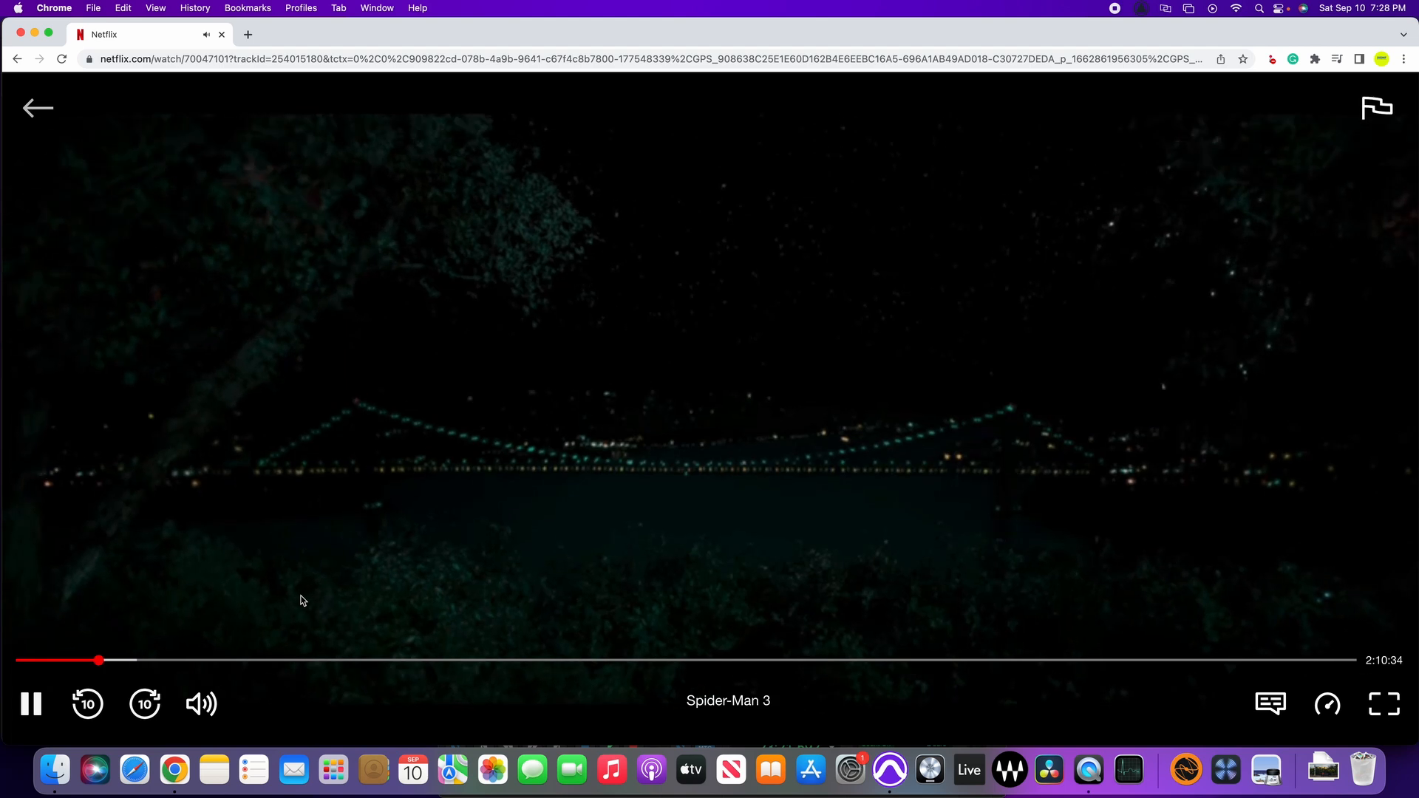